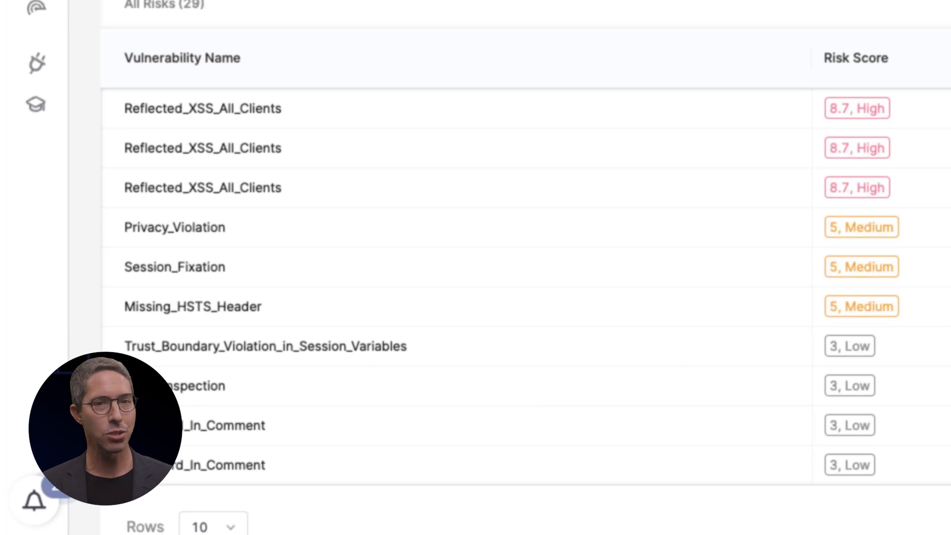
Step: Open the first Reflected_XSS_All_Clients risk to view its attack vector code and description
click(202, 108)
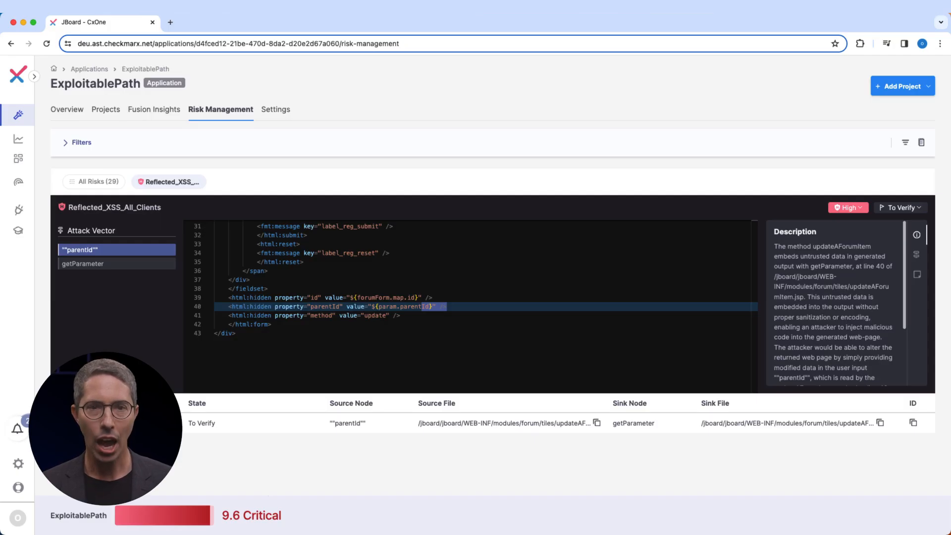